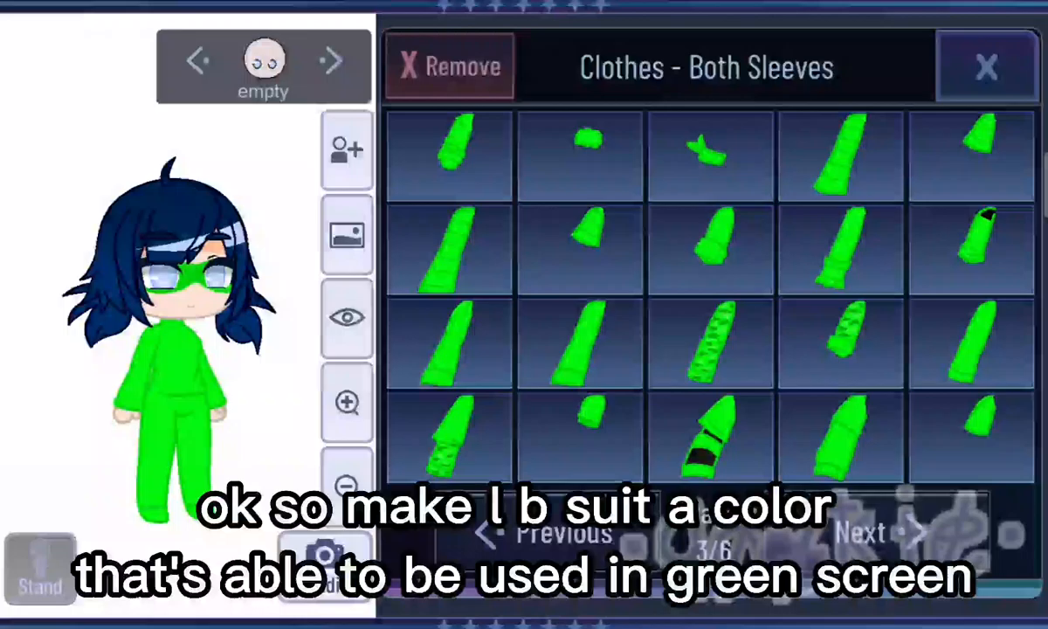
Step: Finish dressing the character in the bright green suit, mask and sleeves
left_click(874, 531)
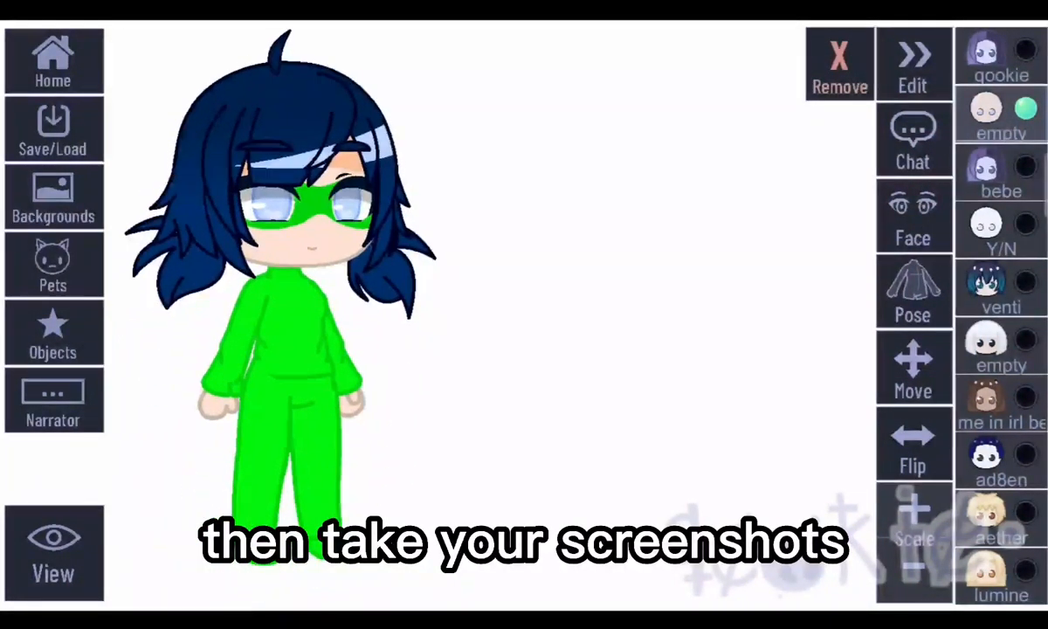
Step: Select the four green-suited character screenshots for a new CapCut project
left_click(912, 293)
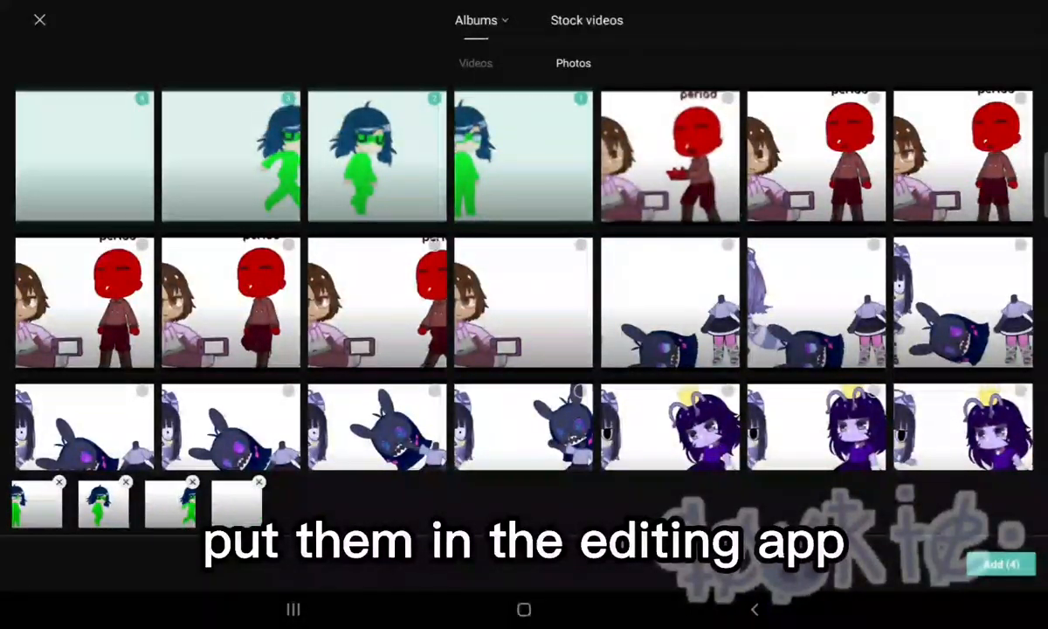
Step: Import the four screenshots into the timeline and export the video to the device
left_click(1001, 564)
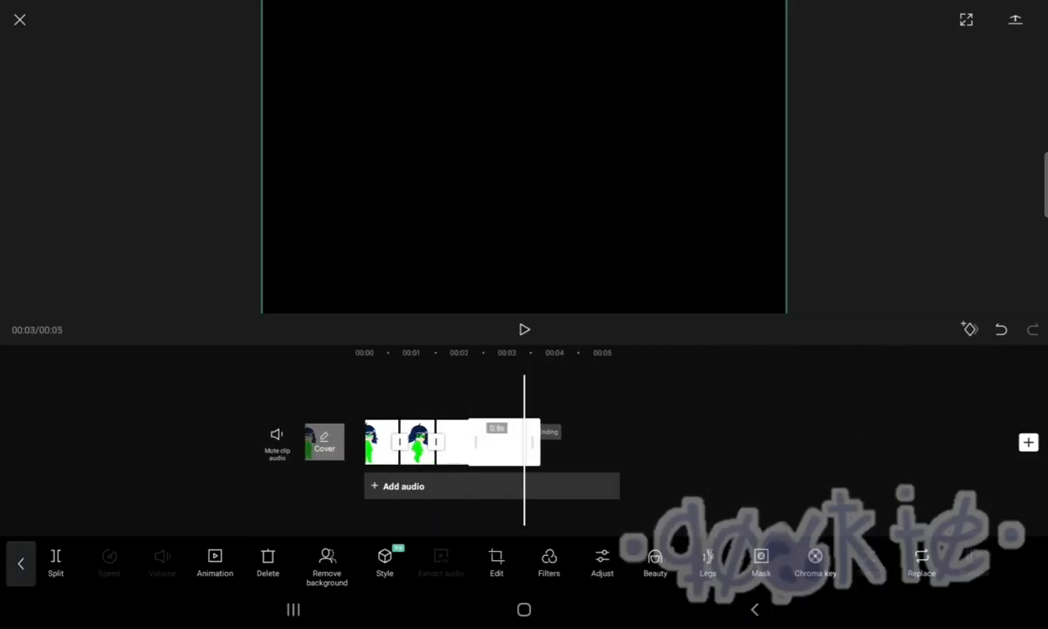
left_click(523, 329)
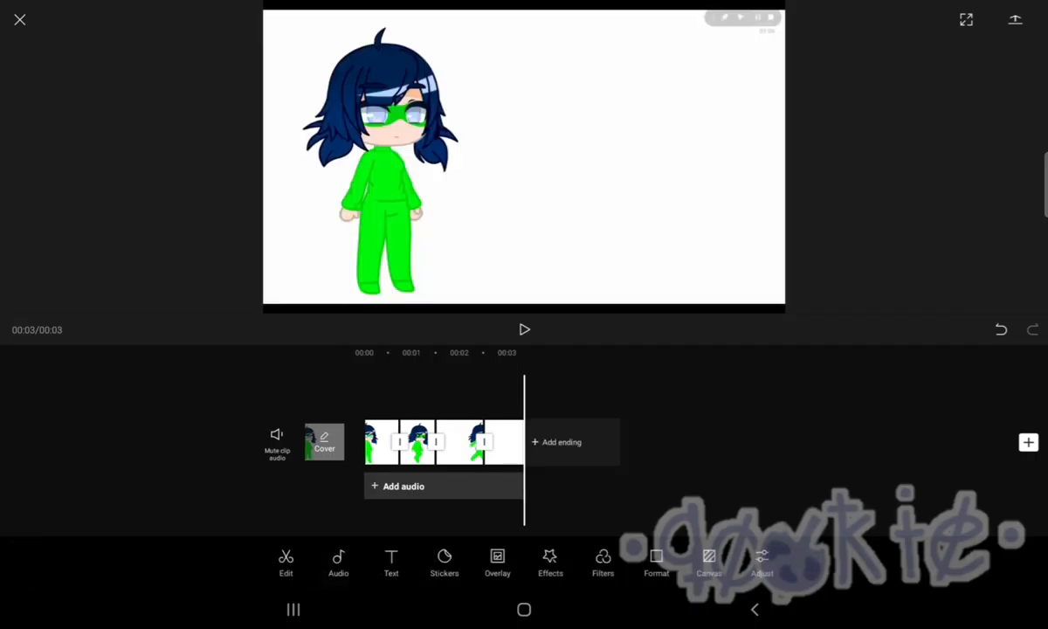
left_click(1015, 19)
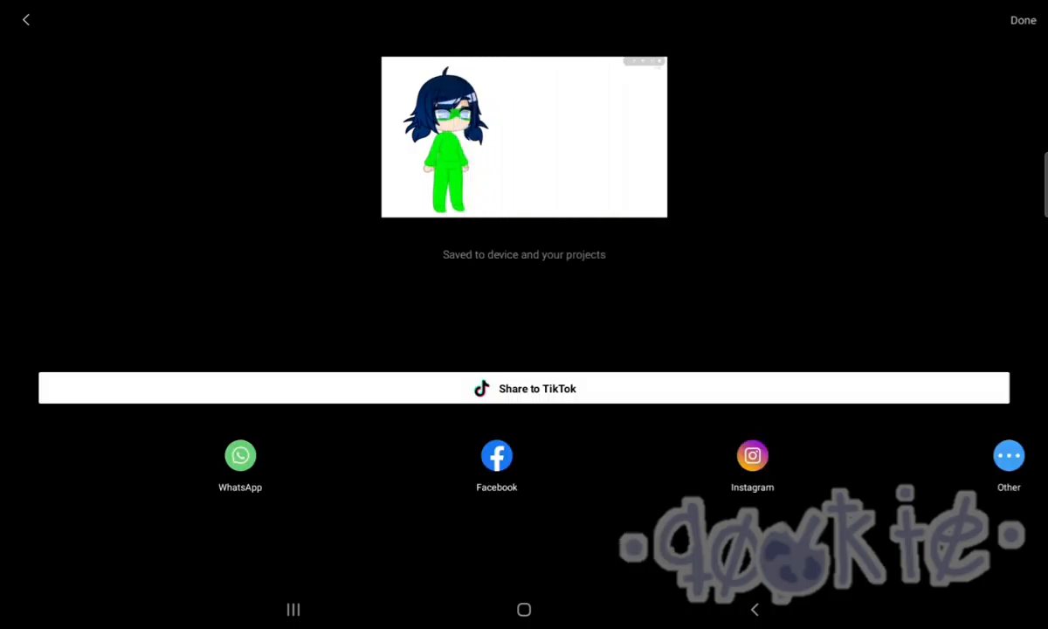
Step: Leave CapCut's finished export and fill a new ibis Paint X canvas solid red
left_click(1022, 19)
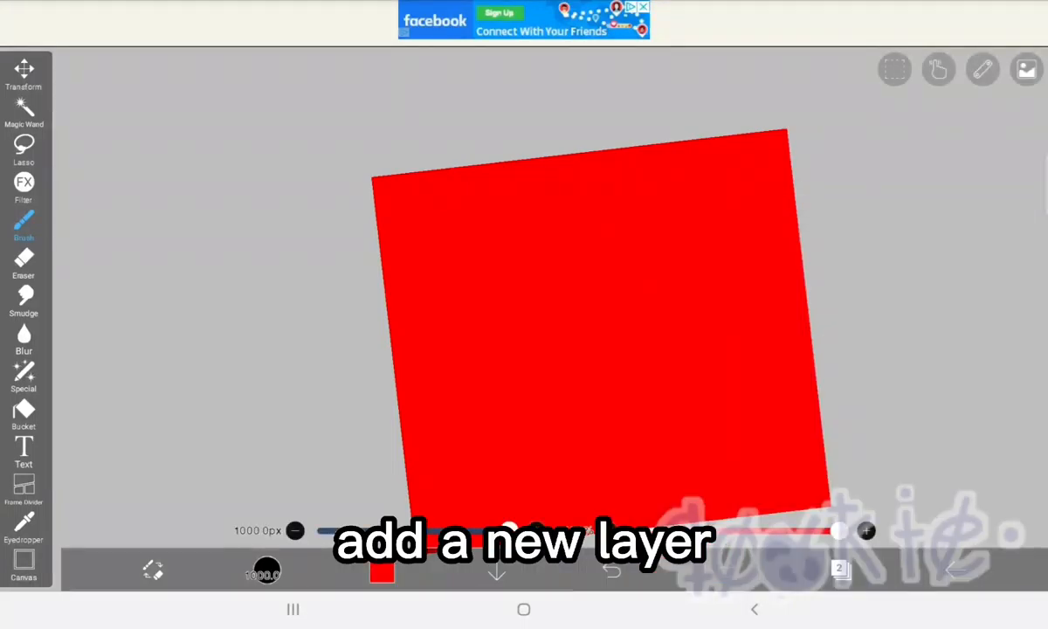
Step: Add a black-filled layer above the red one and bring up the filters
left_click(382, 572)
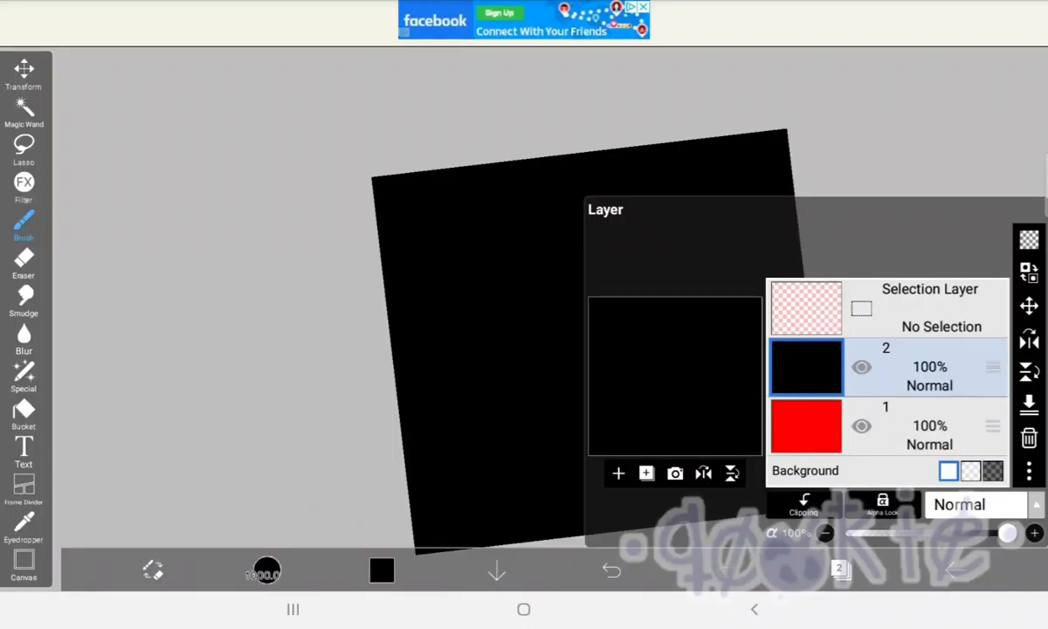
left_click(23, 188)
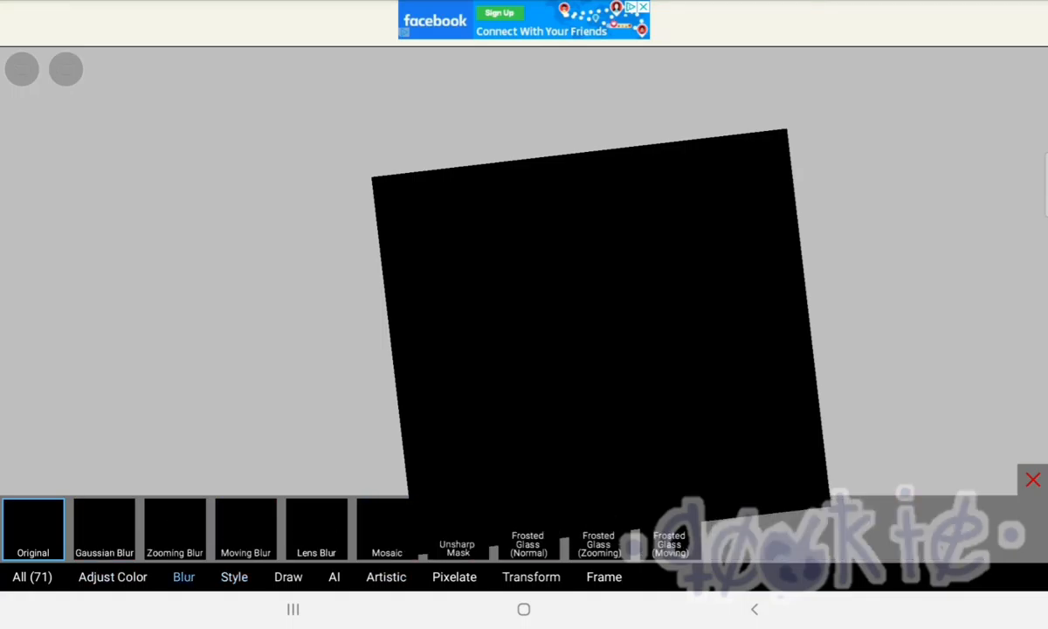
Step: Apply the Pixelate Dots (Hexagonal) filter to the black layer at 64% density
left_click(288, 576)
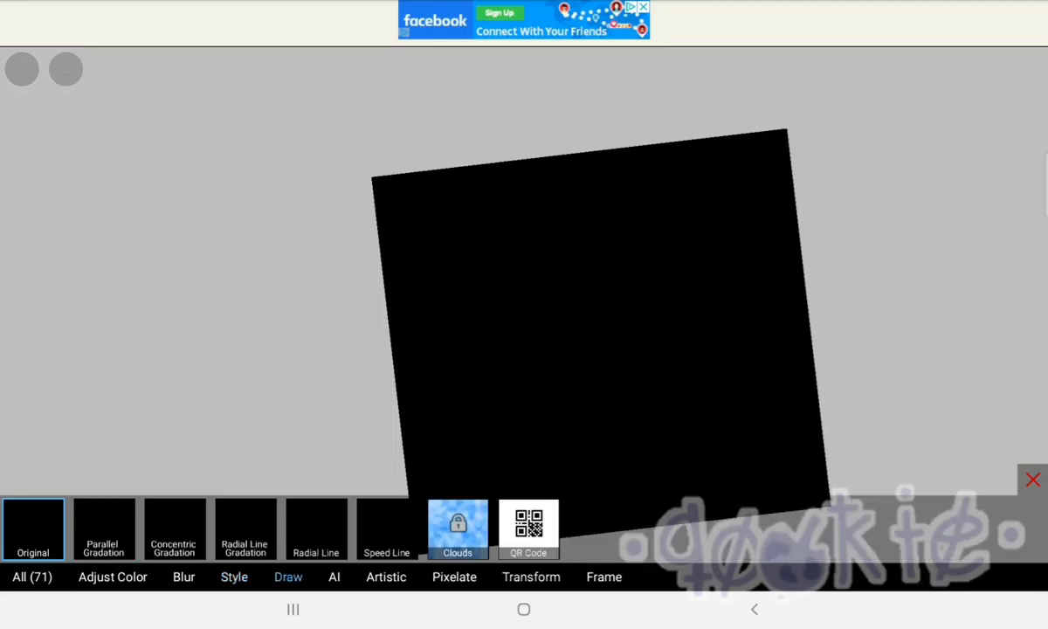
left_click(530, 576)
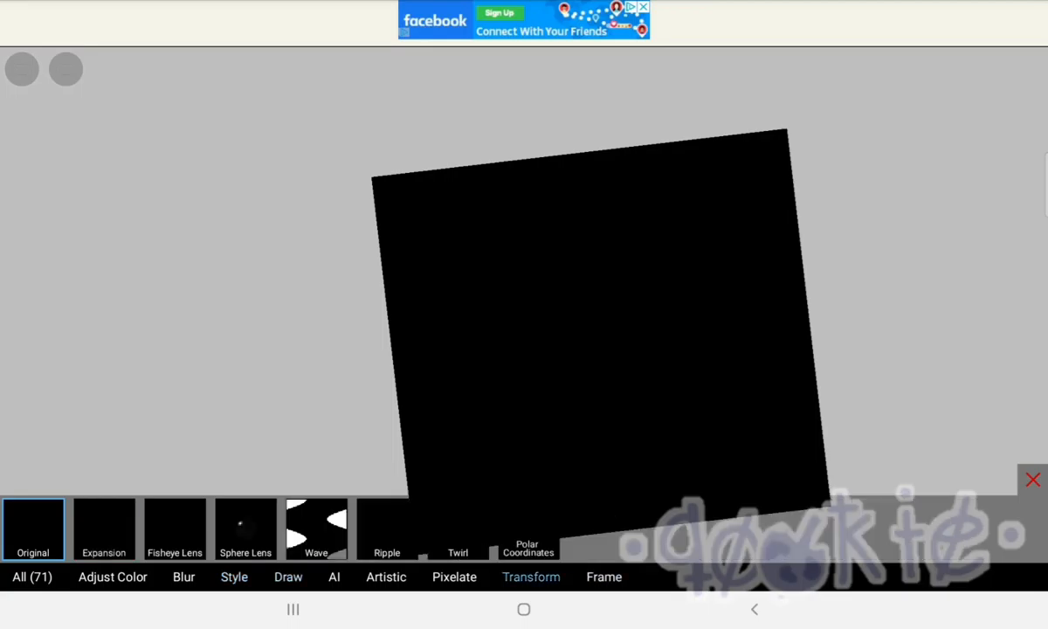
left_click(454, 576)
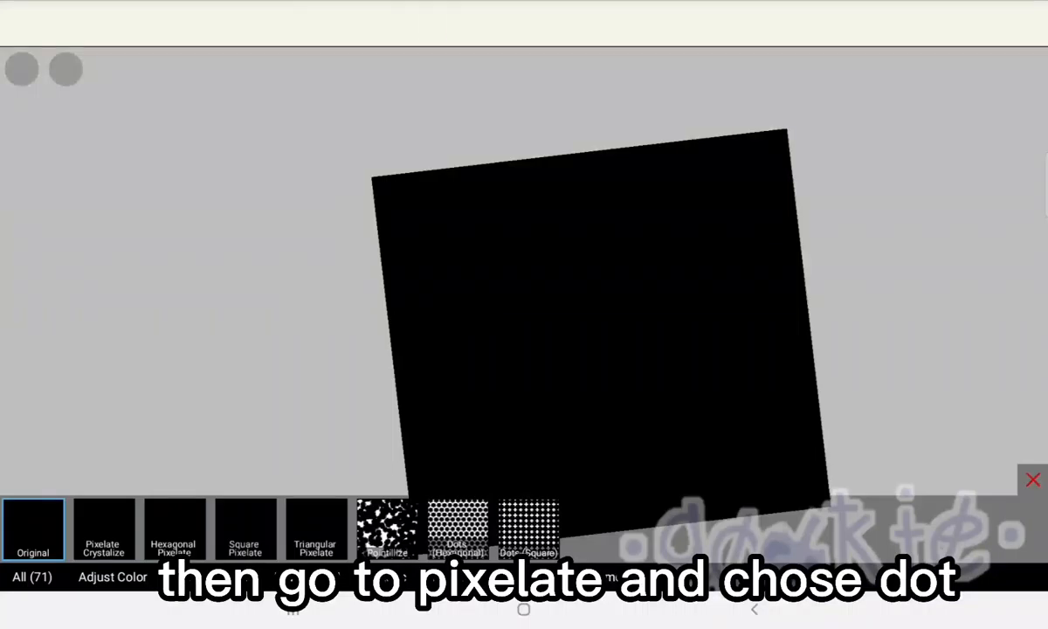
left_click(457, 528)
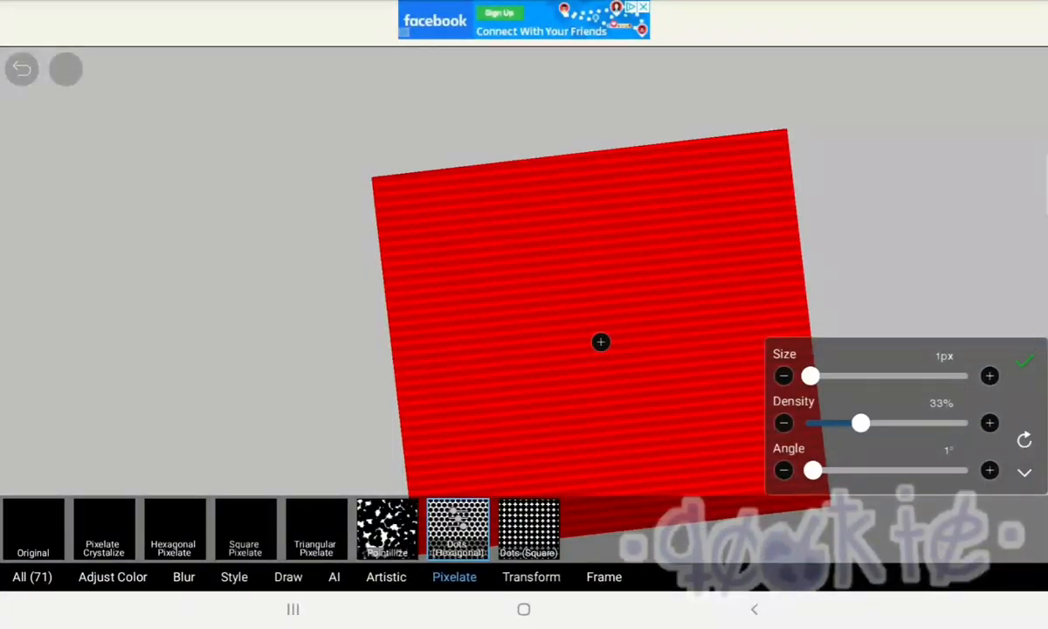
left_click_drag(861, 423, 908, 423)
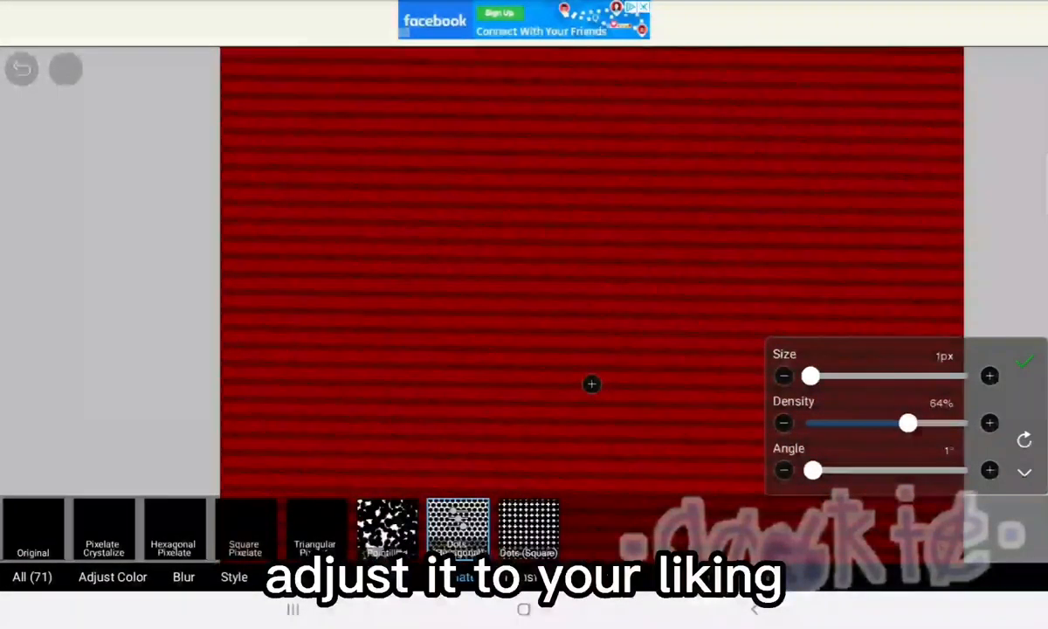
left_click_drag(810, 376, 860, 375)
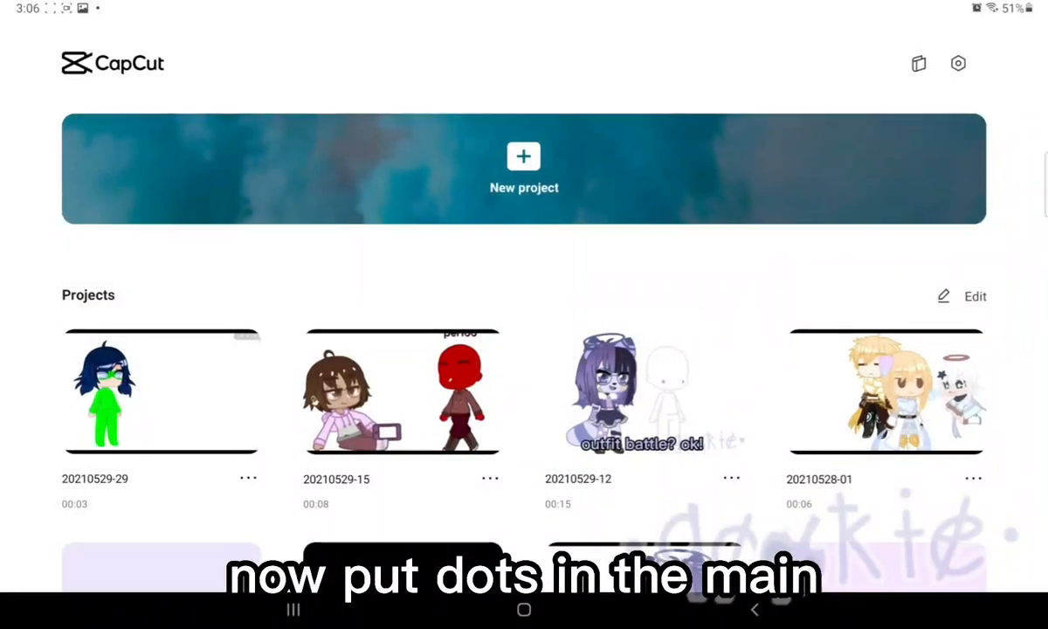
Step: Layer the dot pattern with the character clip and start Chroma key on the clip
left_click(523, 168)
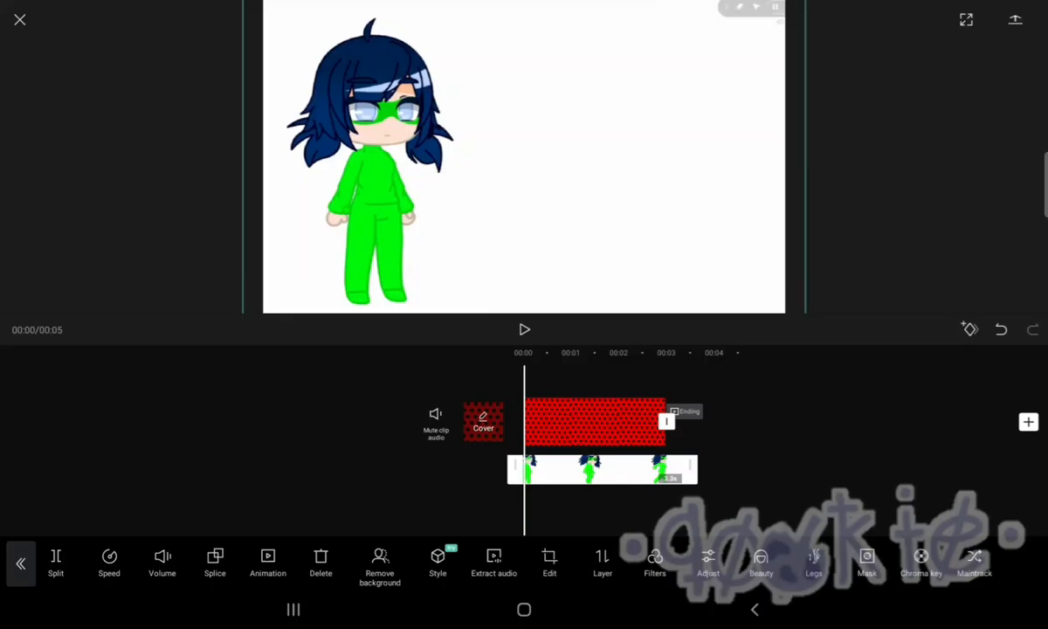
left_click(920, 563)
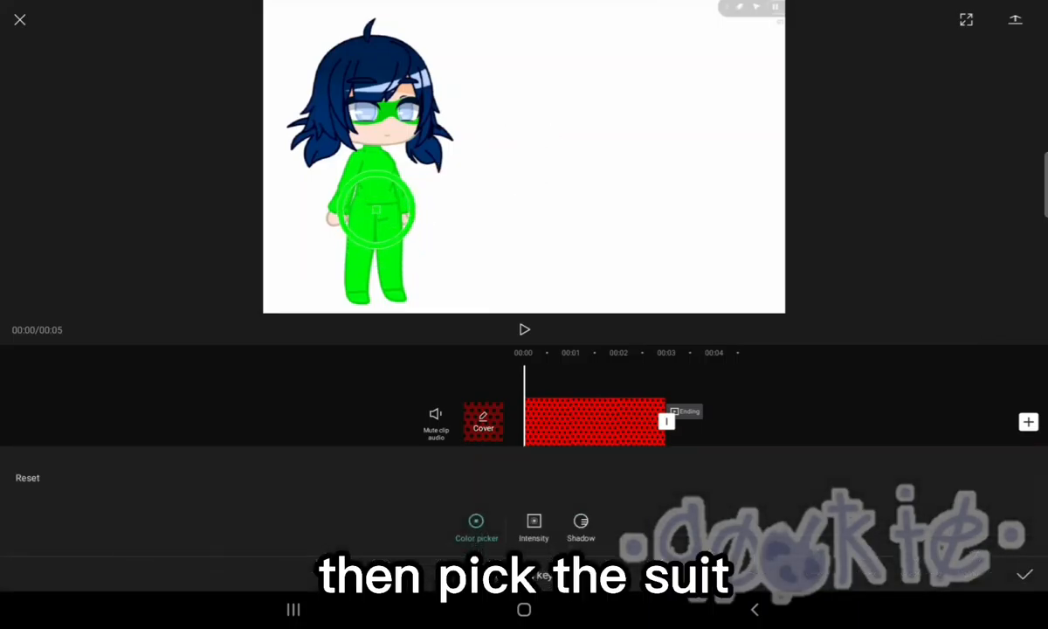
Step: Key out the green suit at intensity 100 with shadow 15, then preview
left_click(534, 528)
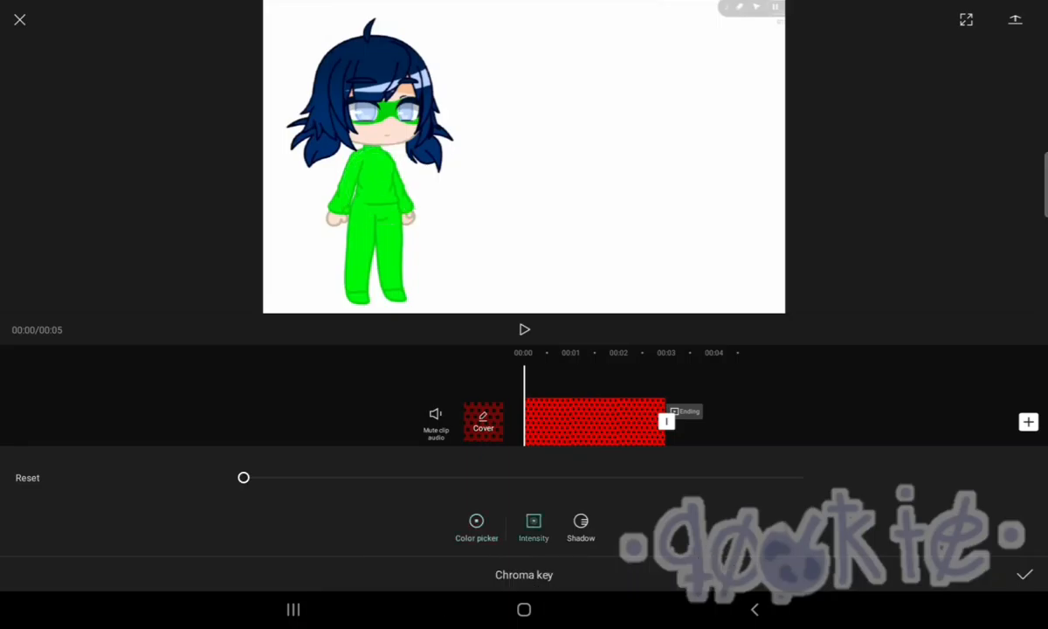
left_click_drag(244, 477, 485, 476)
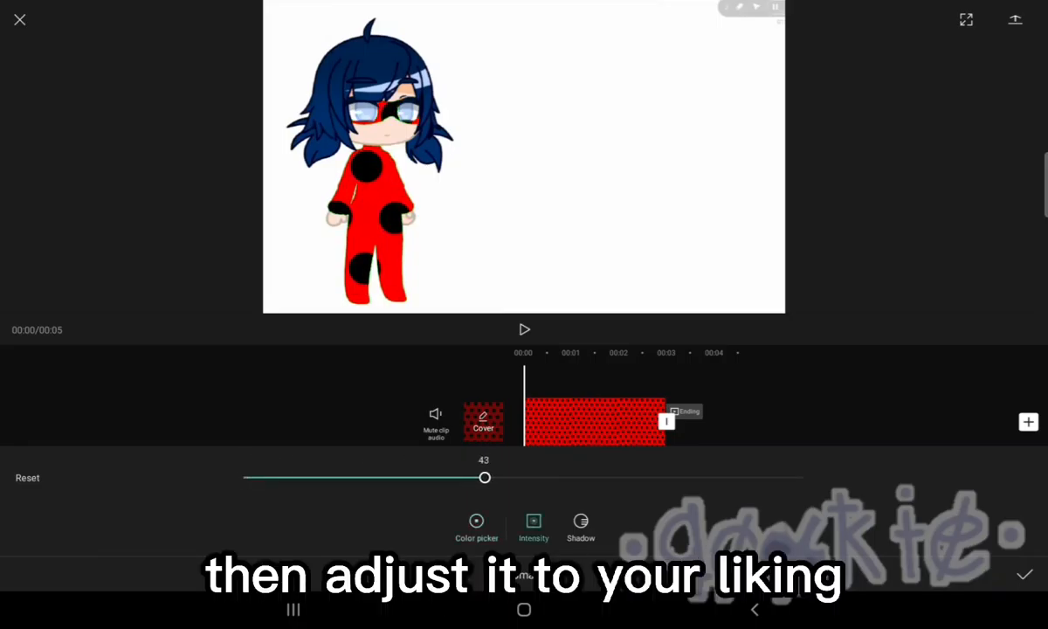
left_click_drag(485, 477, 804, 477)
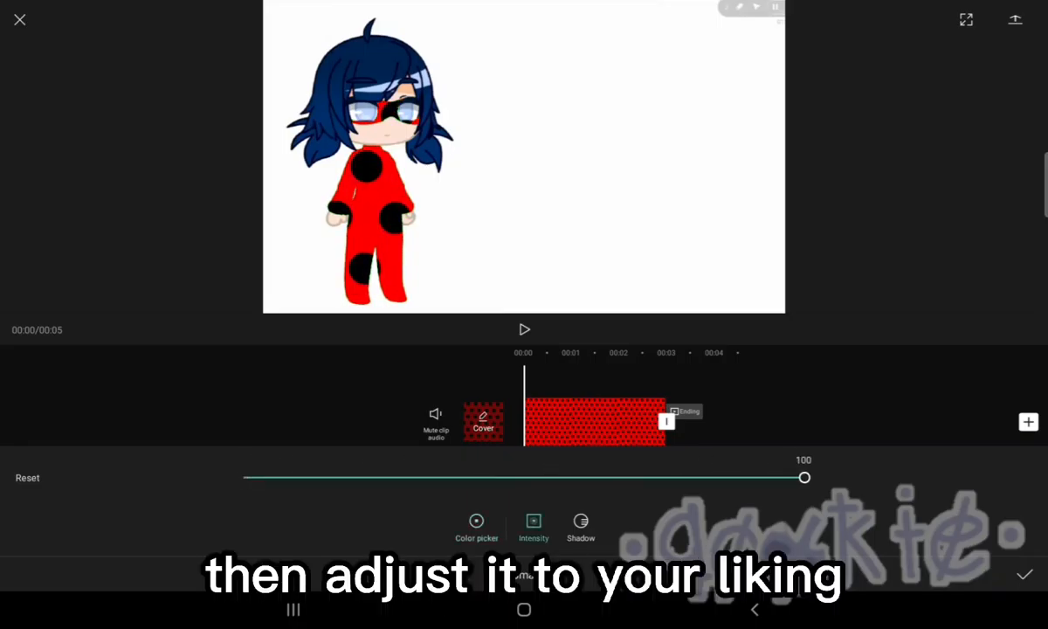
left_click_drag(804, 477, 327, 477)
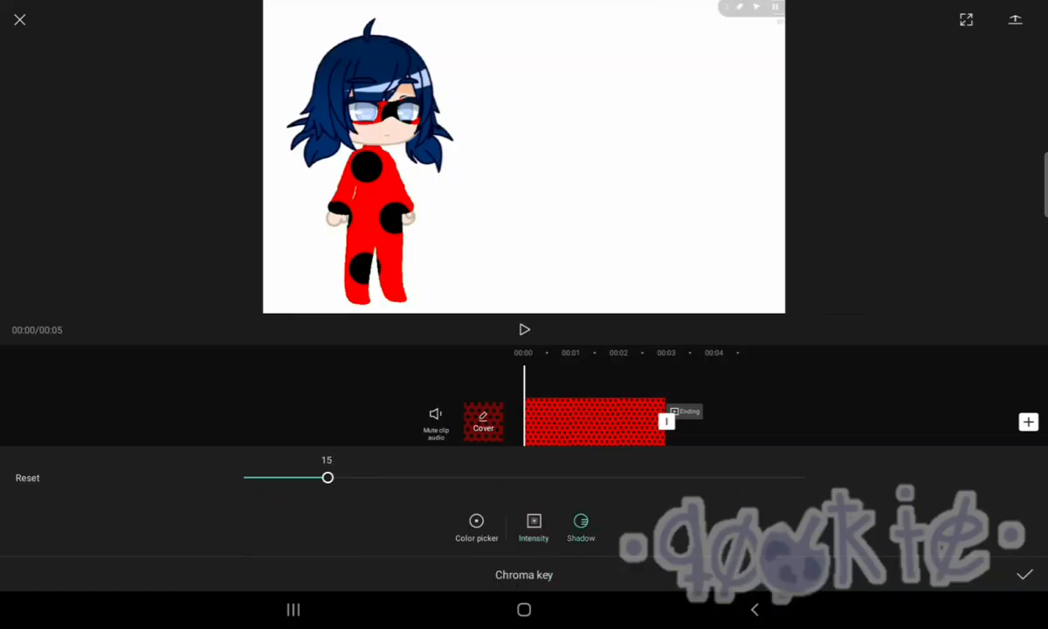
left_click(524, 329)
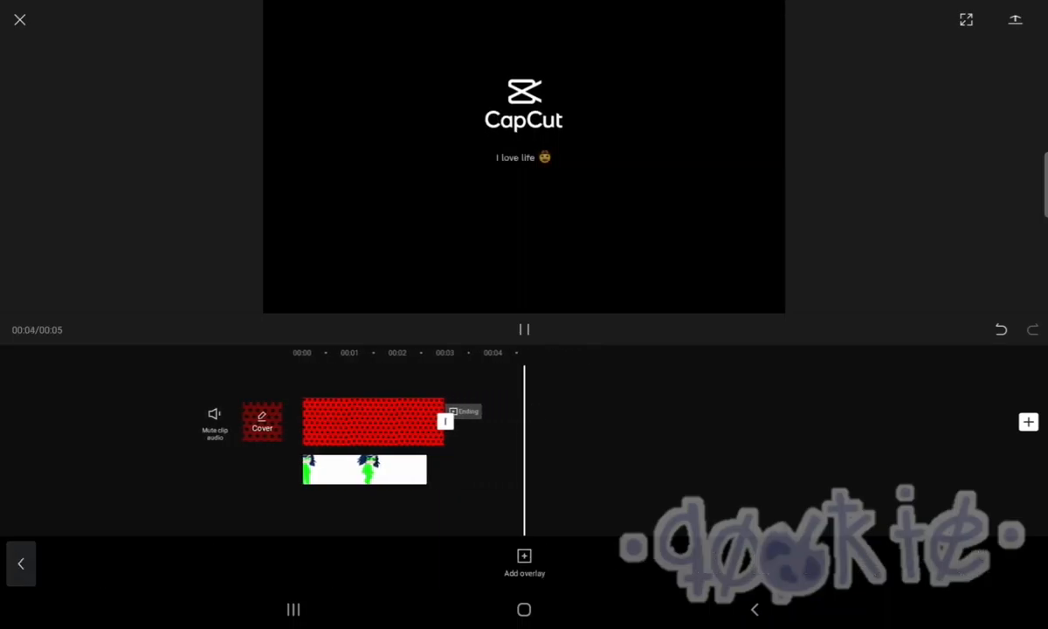
left_click(523, 329)
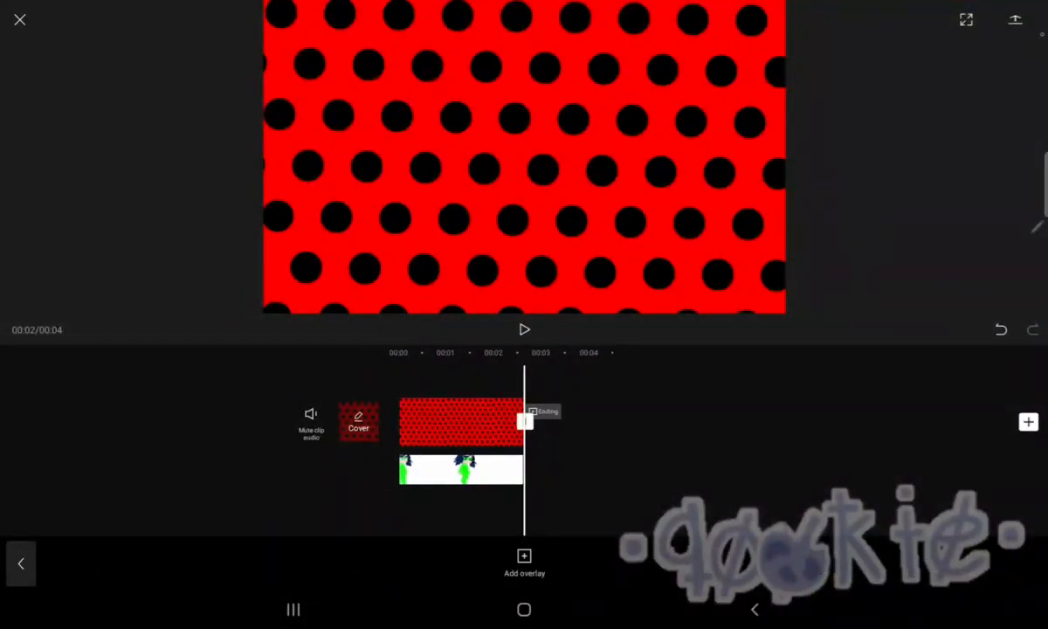